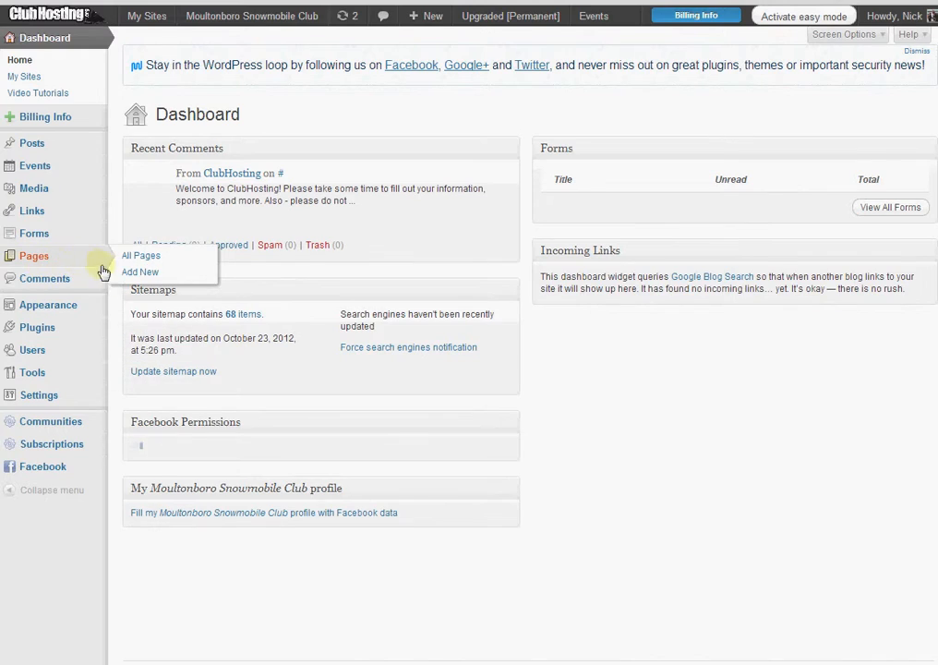
Show the Pages list with all 15 club site pages
left_click(141, 255)
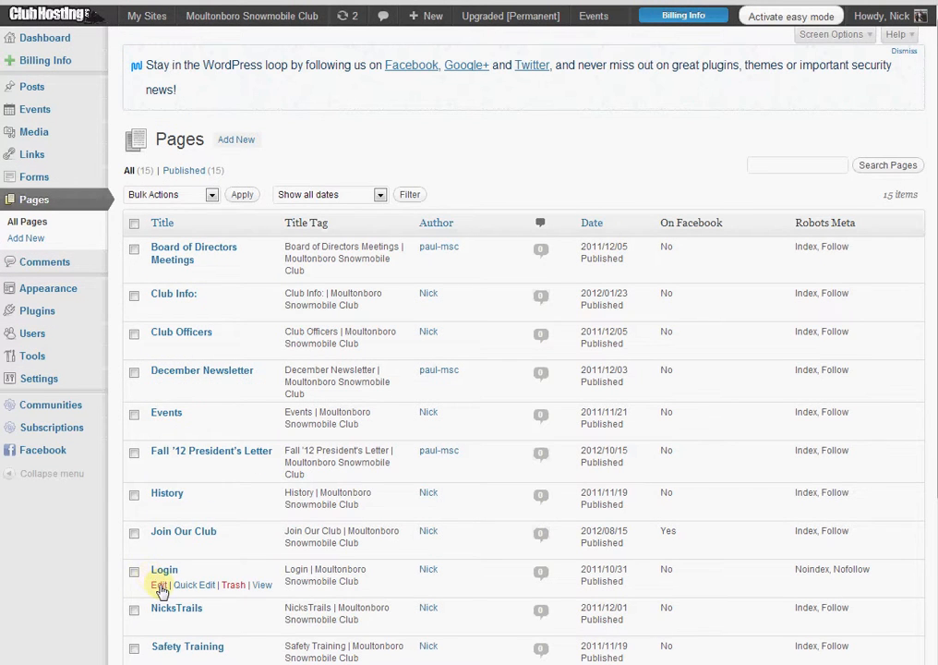
Edit the Login page and enter /wp-admin/ as its Infinite SEO 301 Redirect
left_click(162, 585)
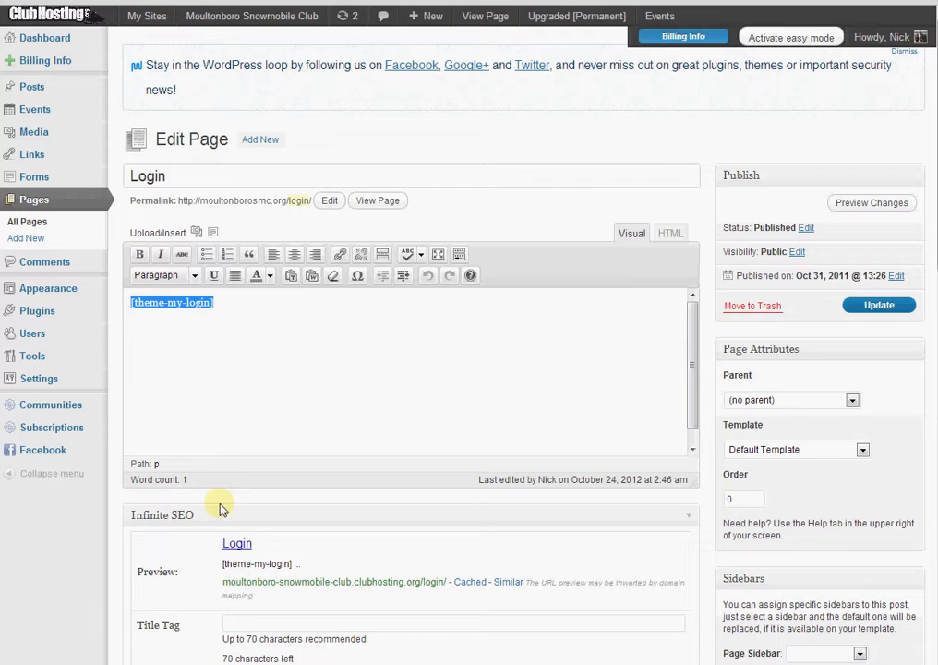
scroll("down", 3)
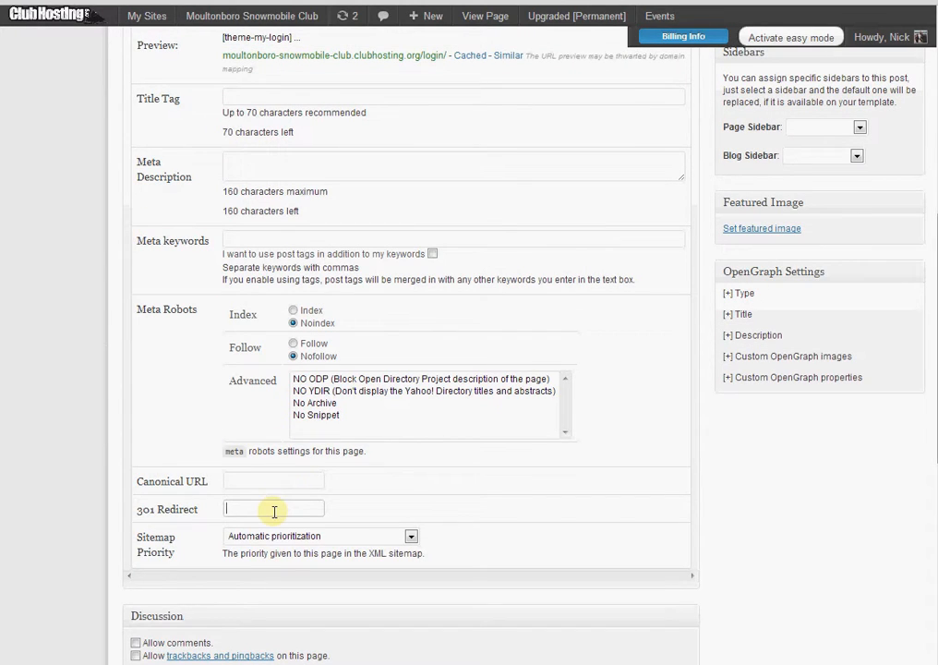
type("/w")
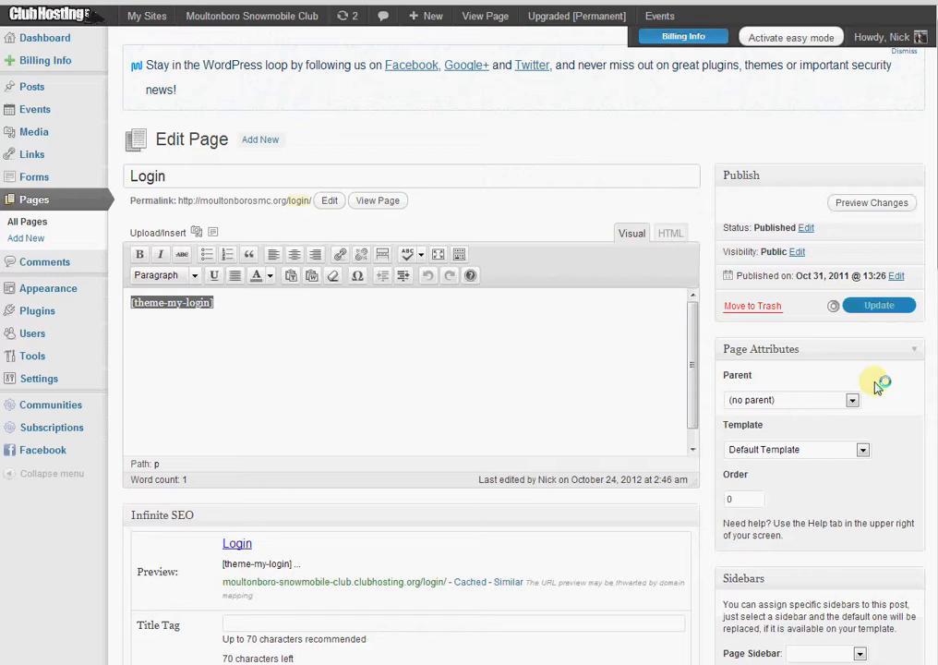
Update the Login page to save the /wp-admin/ redirect
left_click(879, 305)
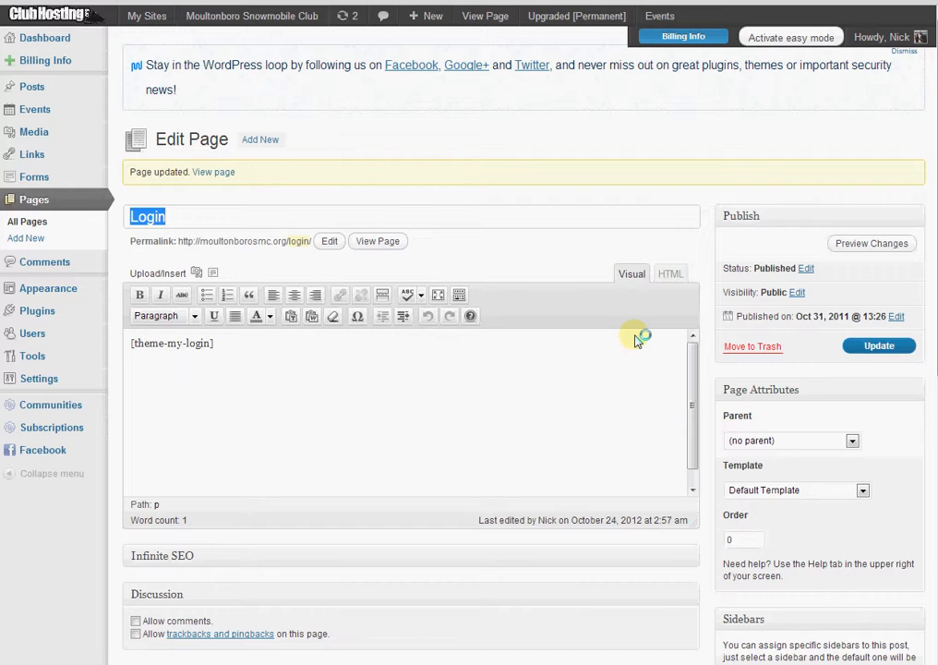
mouse_move(483, 163)
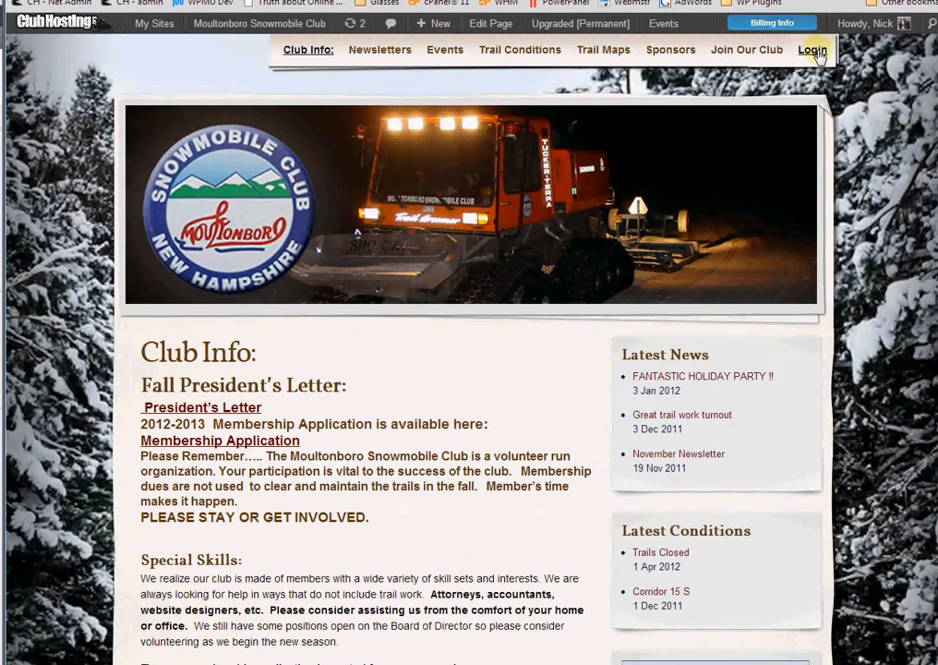
Follow the site's Login link and confirm it lands on the Dashboard
left_click(812, 49)
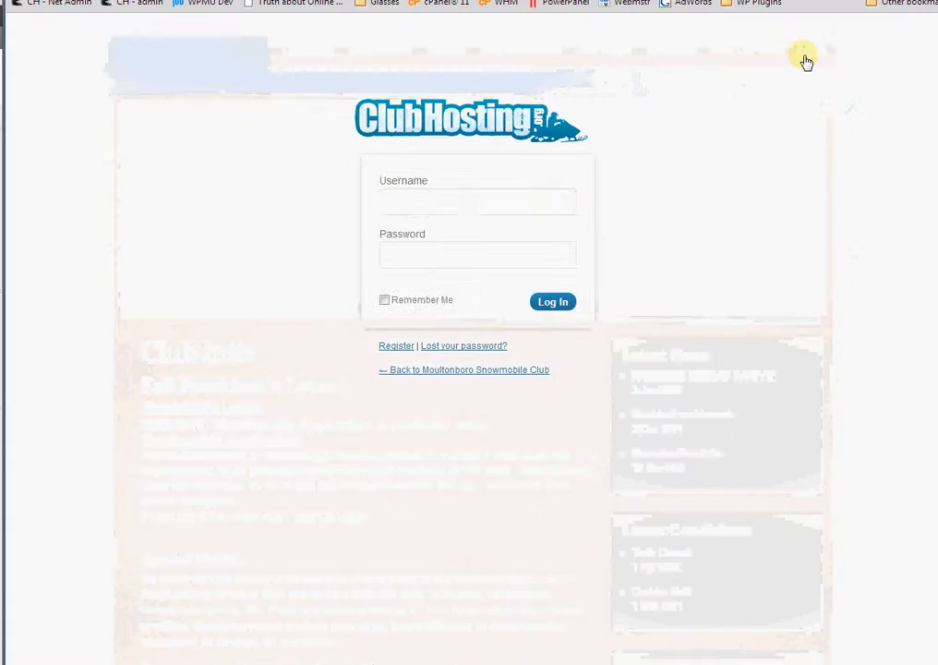
left_click(552, 302)
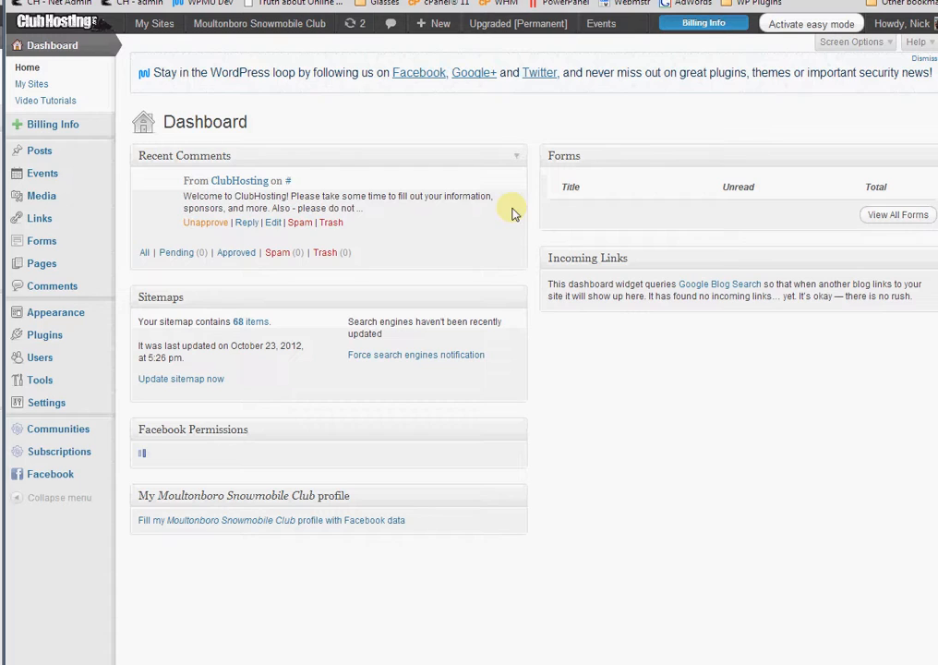
mouse_move(40, 195)
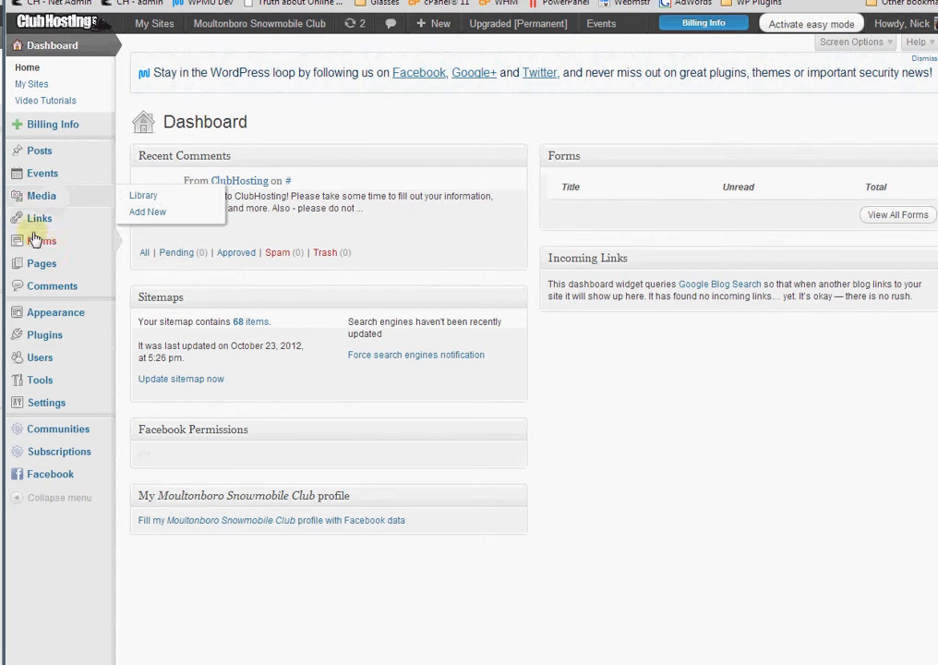
mouse_move(42, 263)
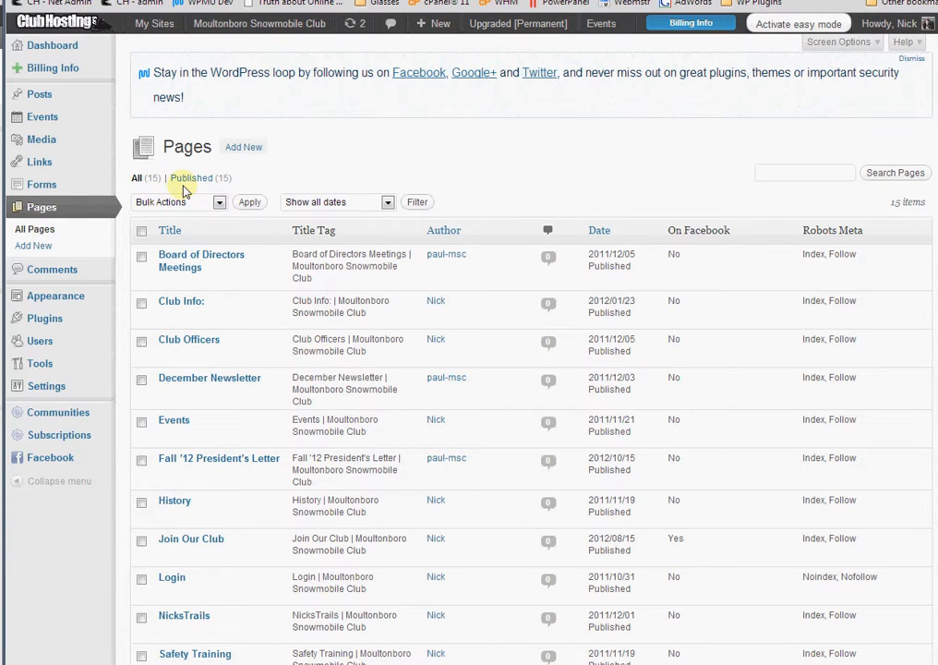
mouse_move(487, 147)
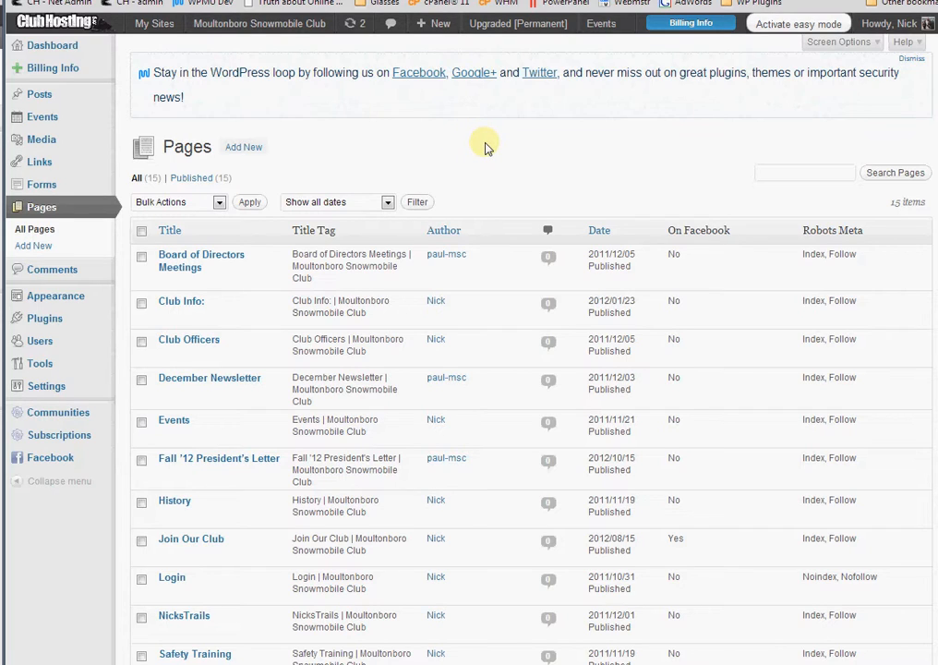
mouse_move(499, 118)
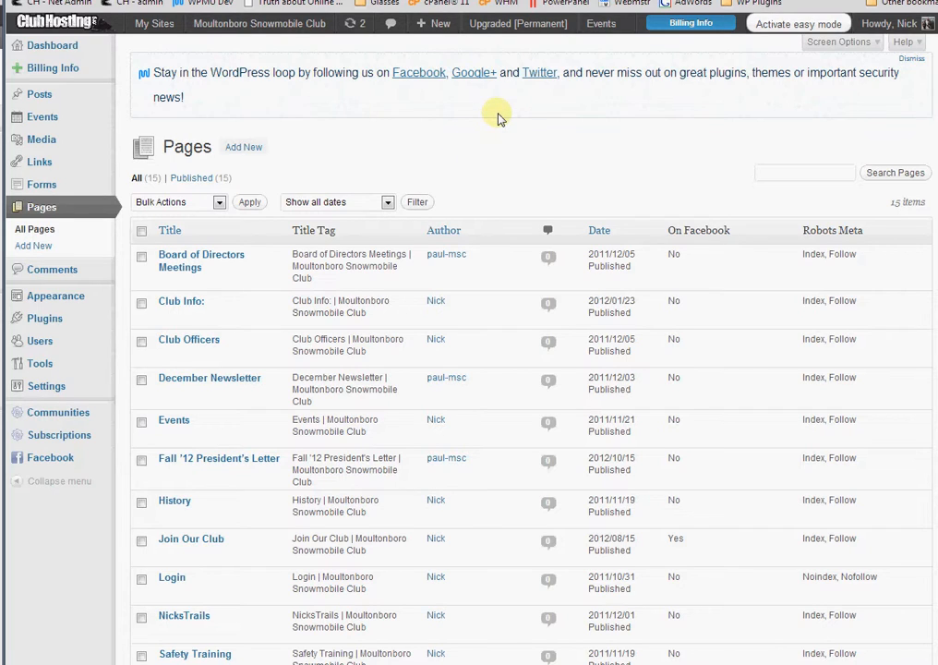